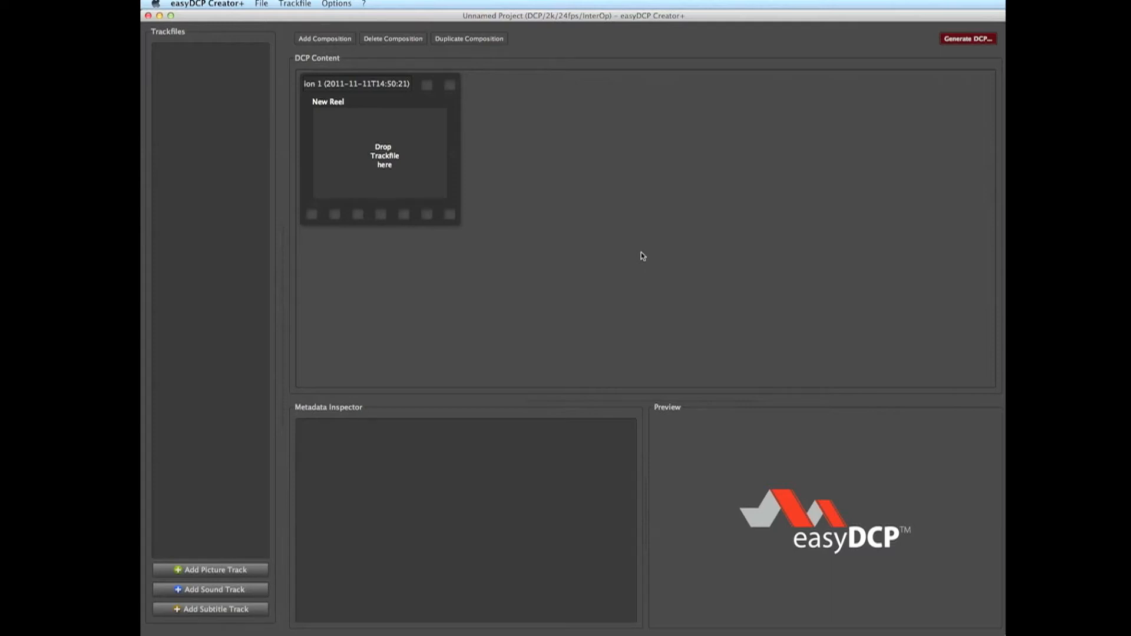
mouse_move(647, 246)
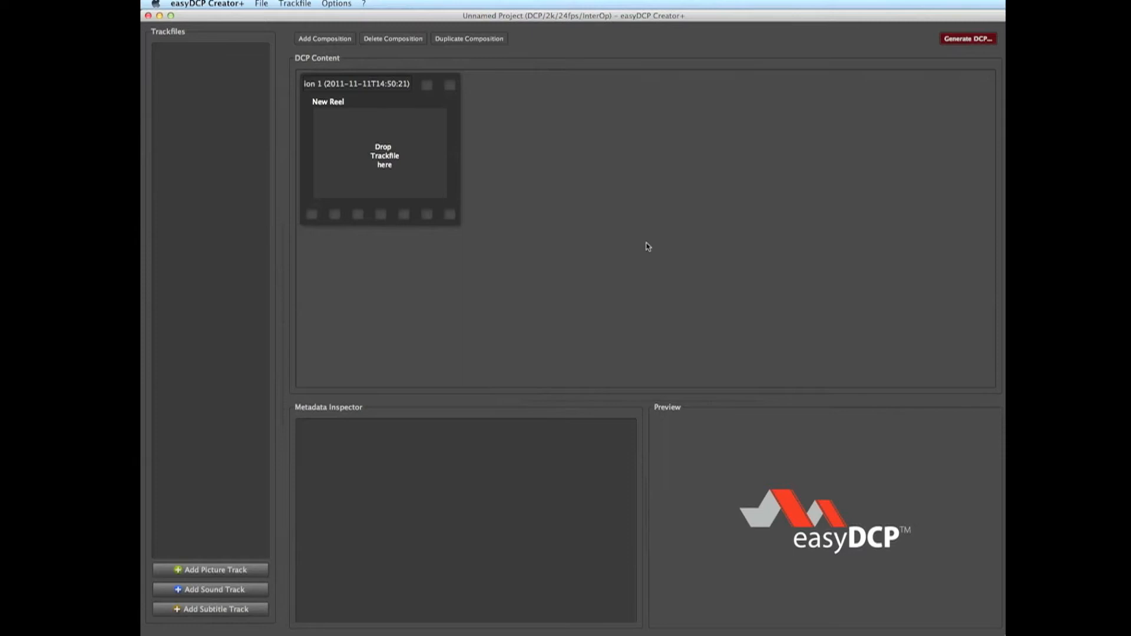
mouse_move(527, 133)
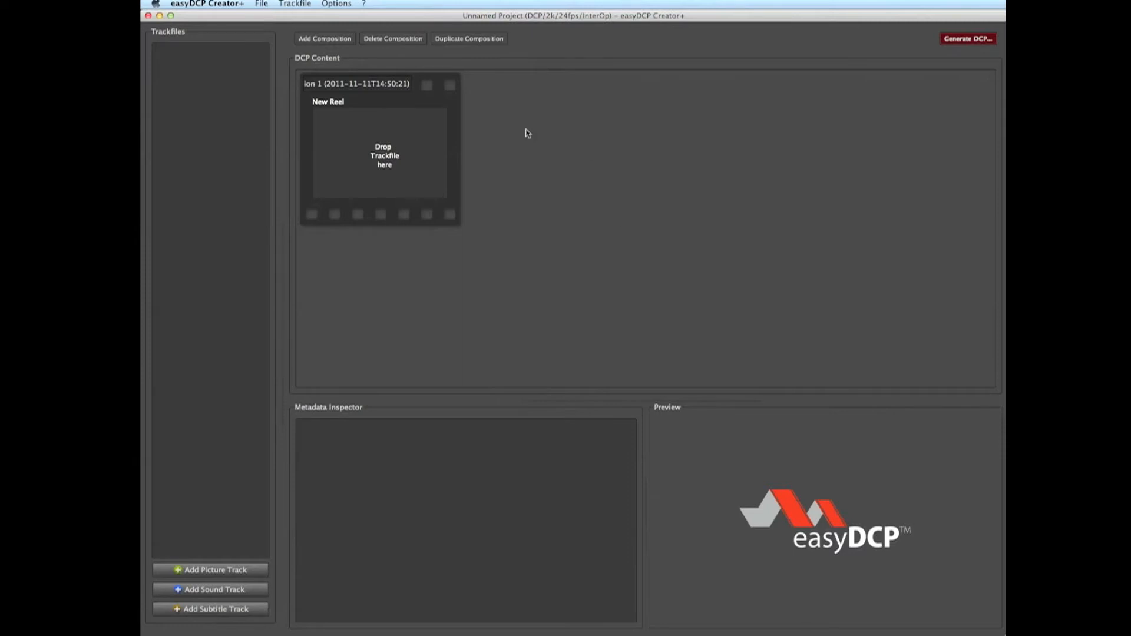
mouse_move(591, 167)
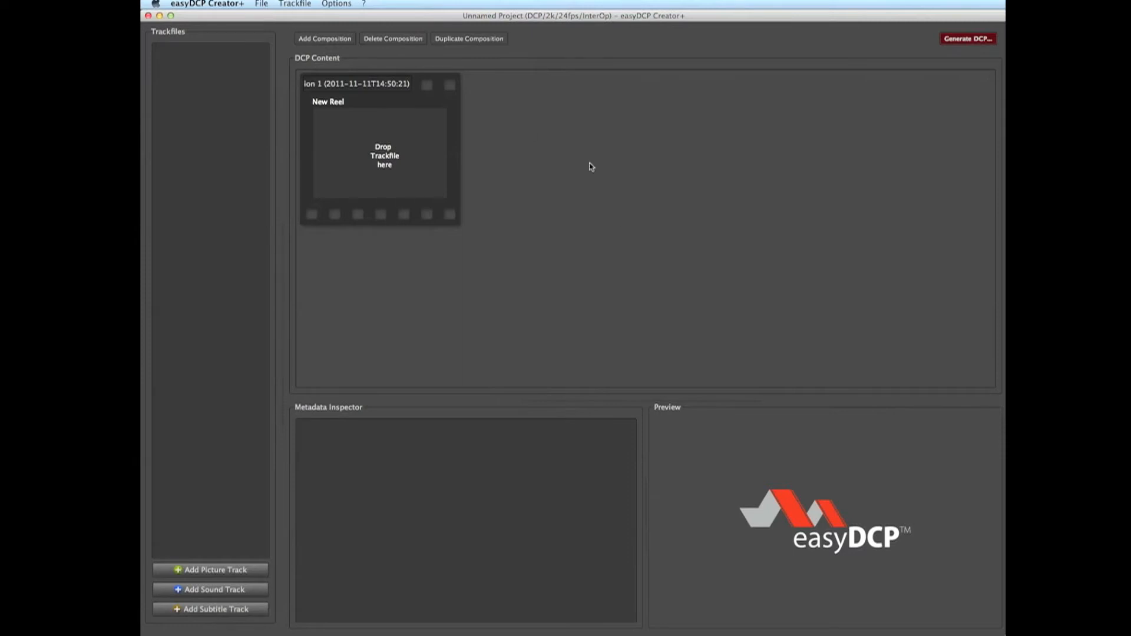
mouse_move(367, 78)
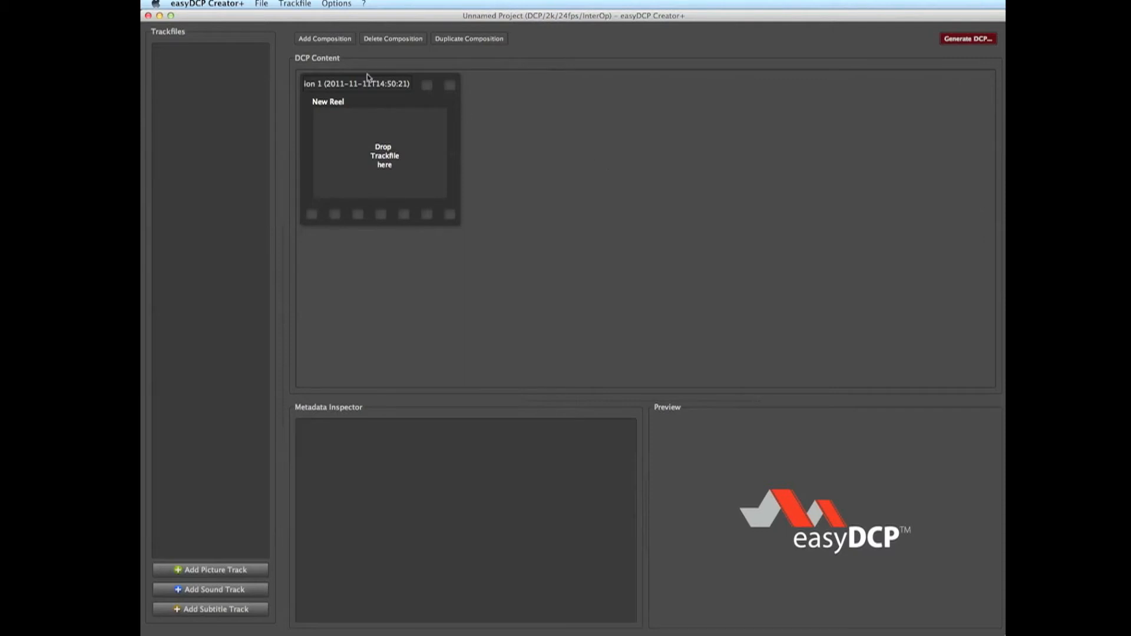
Open the existing SUMMER_FEELING_making_of DCP from the DCP_SUMMER_FEELING folder
left_click(261, 3)
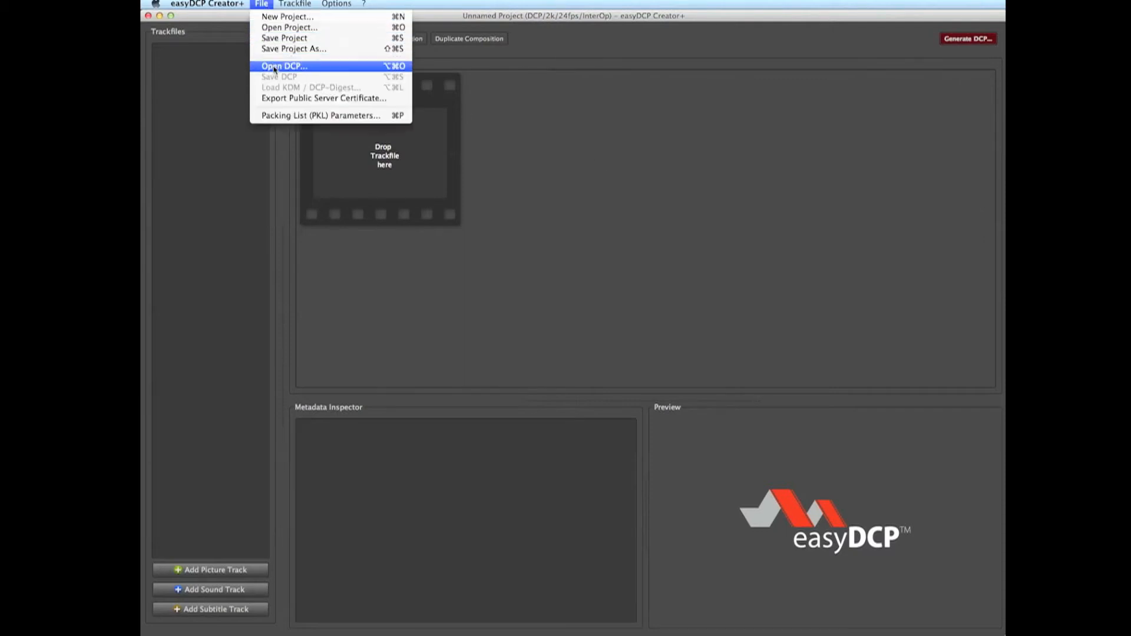
left_click(283, 65)
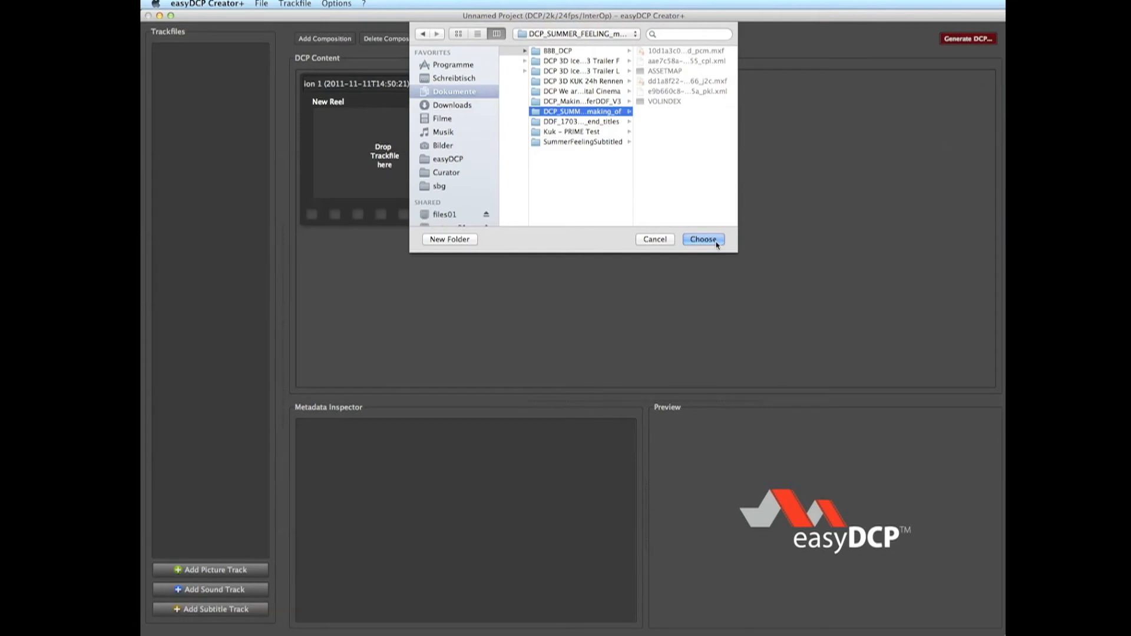
left_click(701, 239)
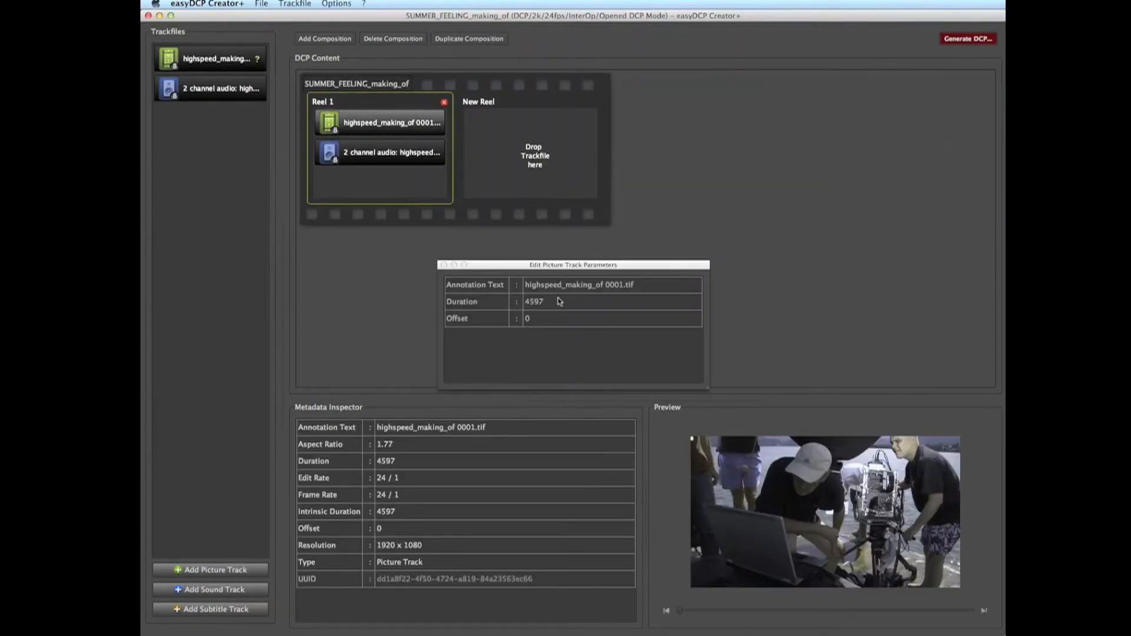
Set the picture track duration to 4549 frames
left_click(610, 302)
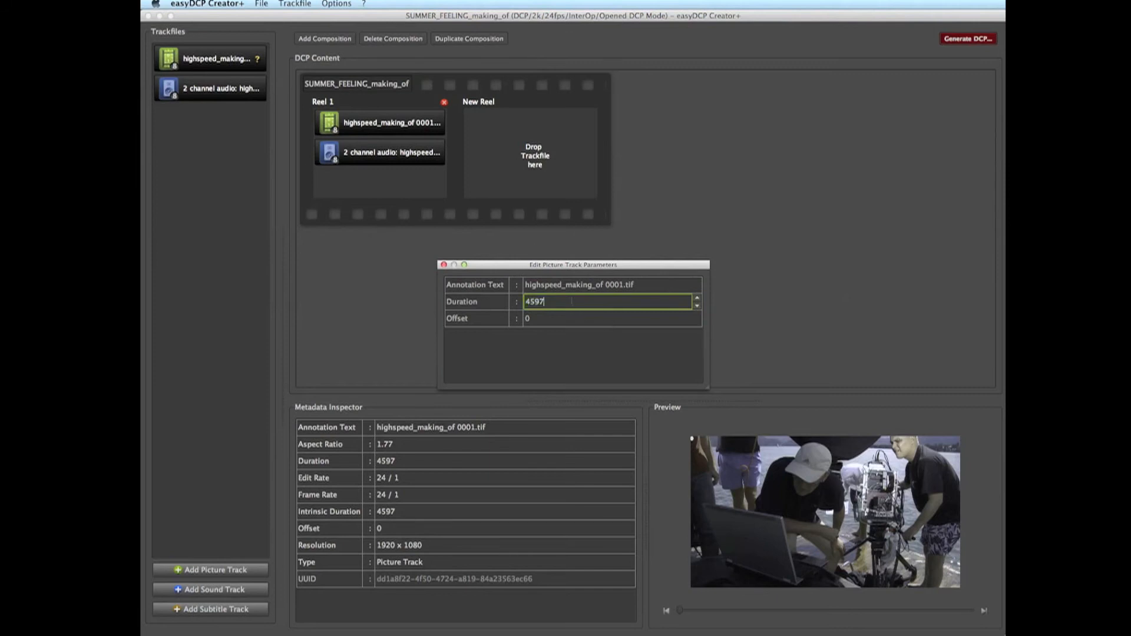
type("4549")
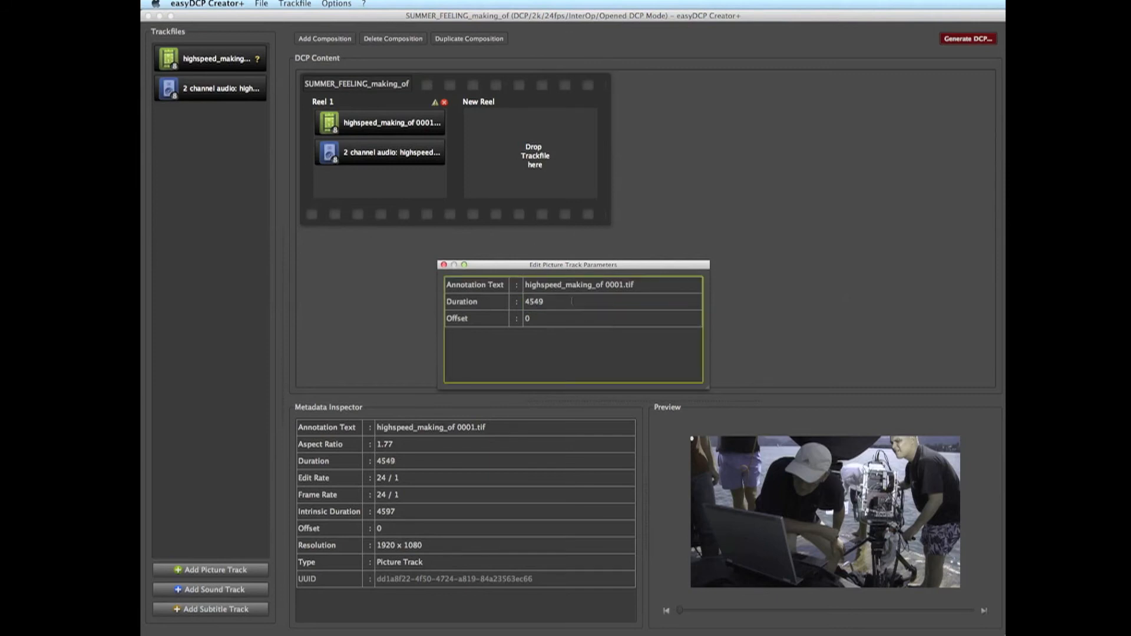
left_click(210, 88)
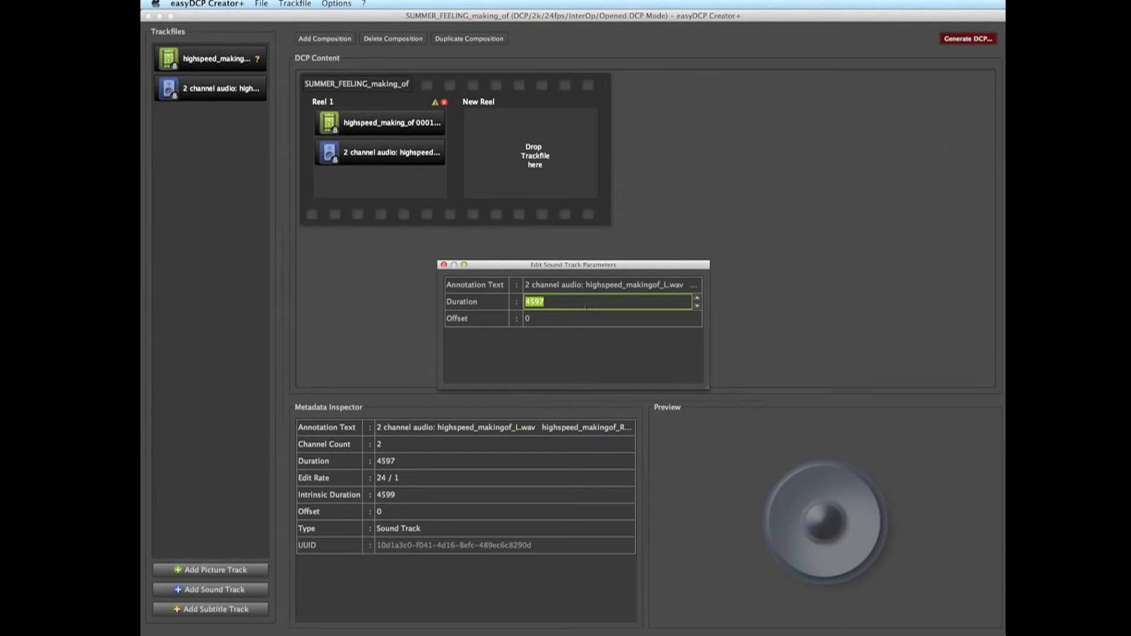
Give the sound track a duration of 4549 and an offset of 48
type("4549")
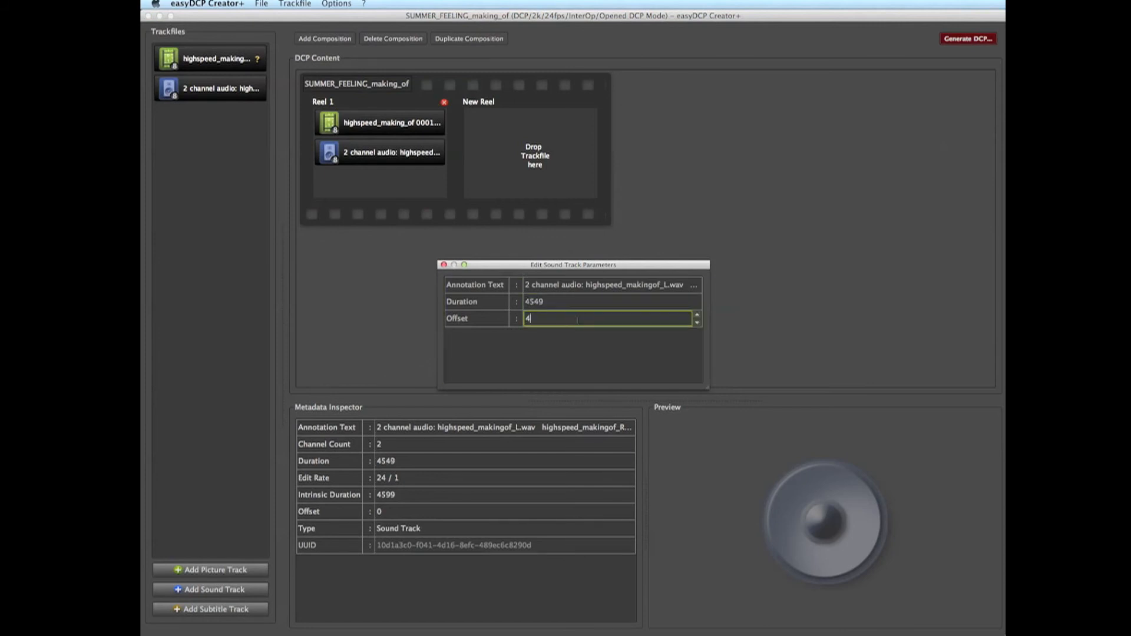
type("8")
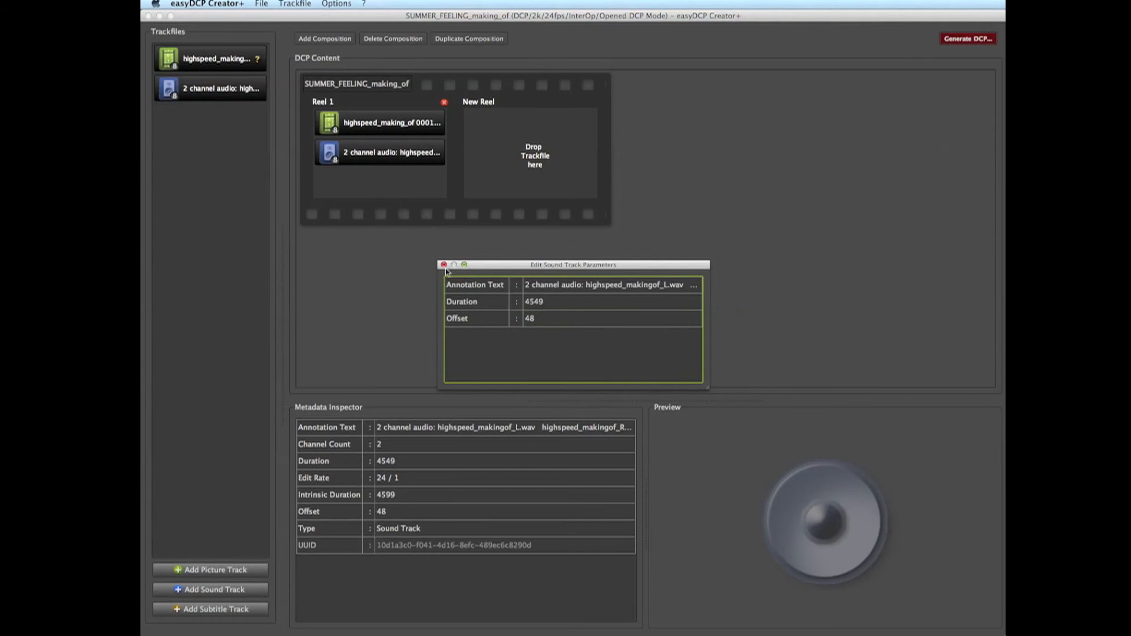
left_click(444, 264)
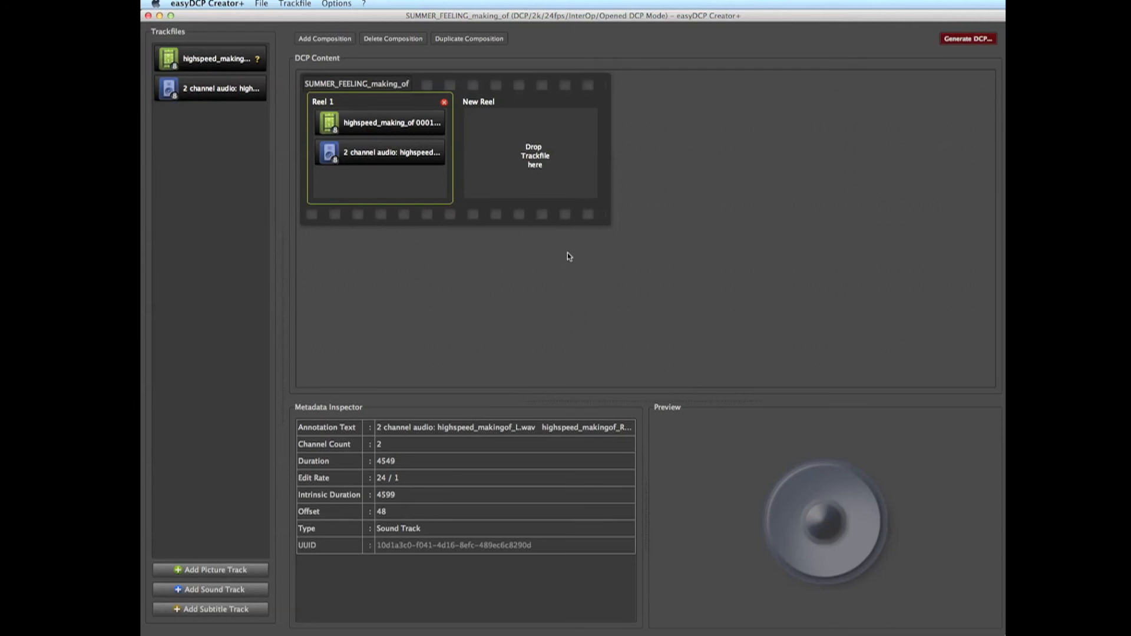
mouse_move(576, 259)
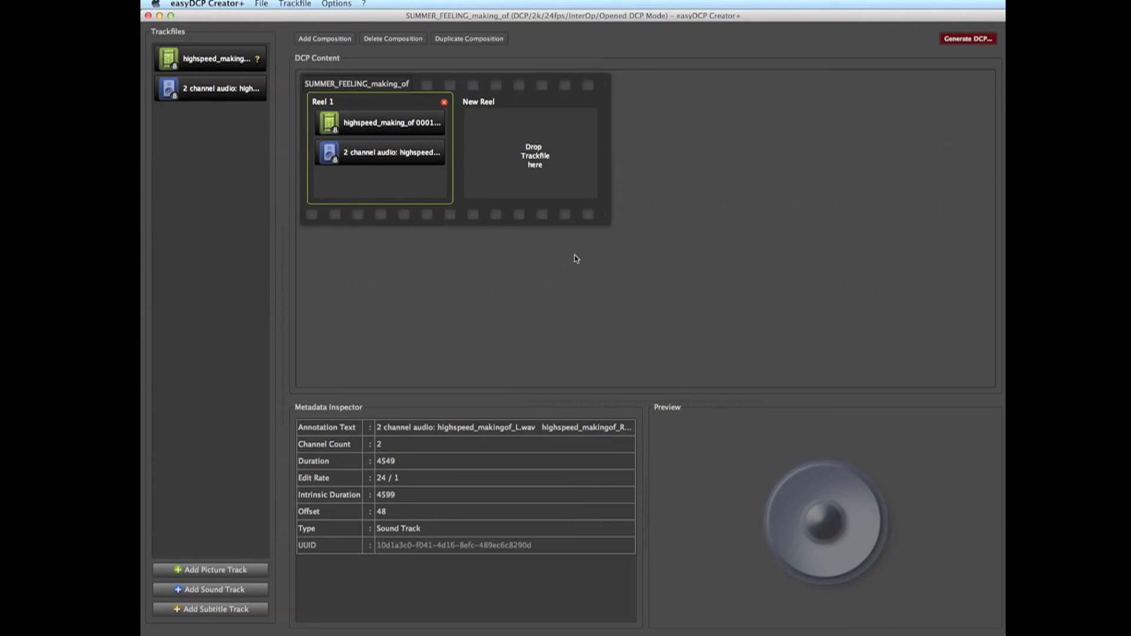
mouse_move(299, 25)
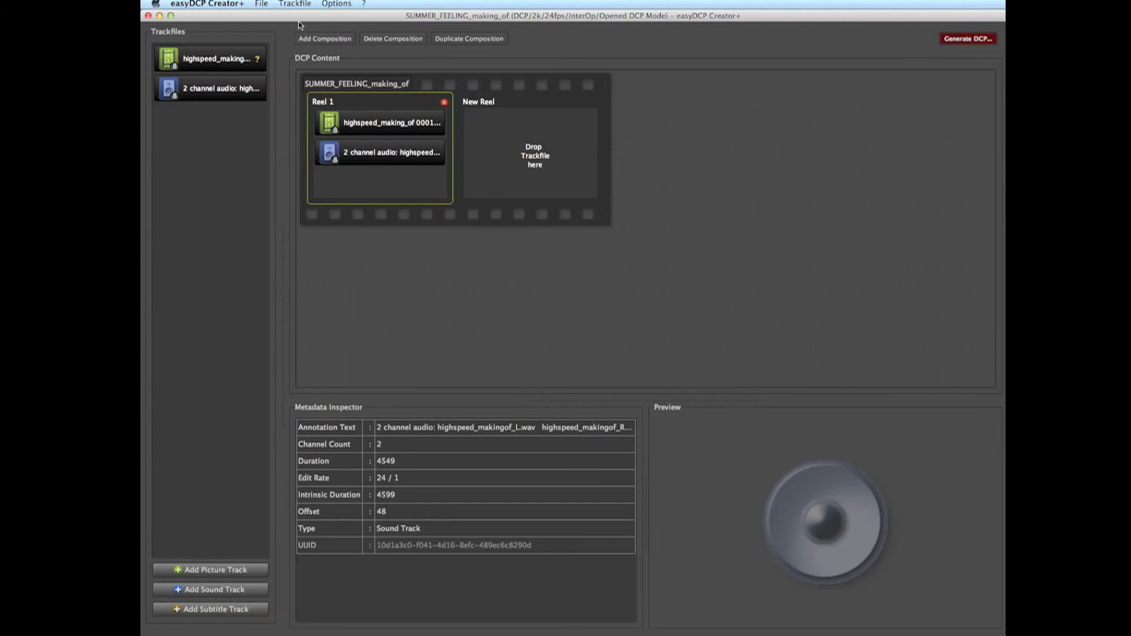